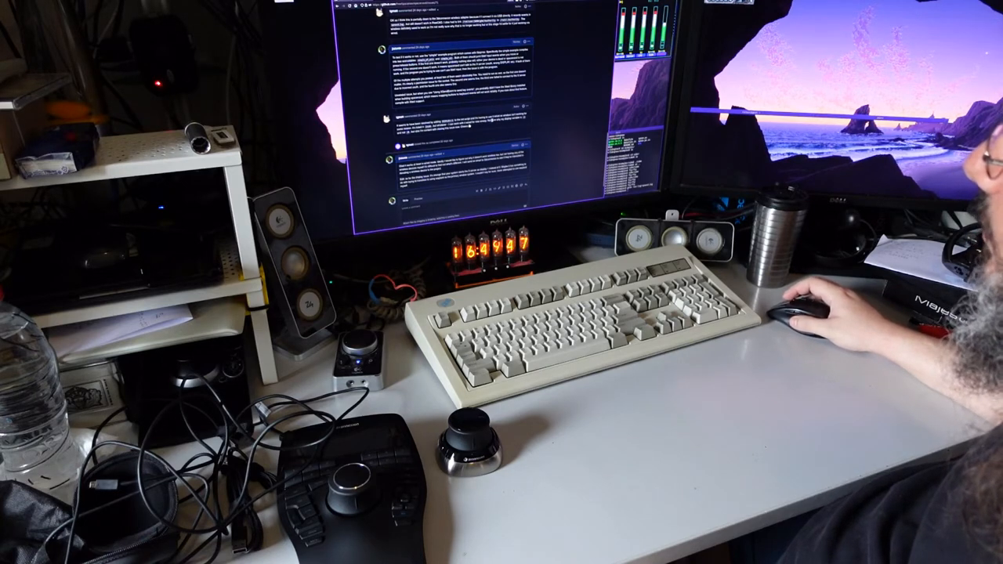
scroll("down", 3)
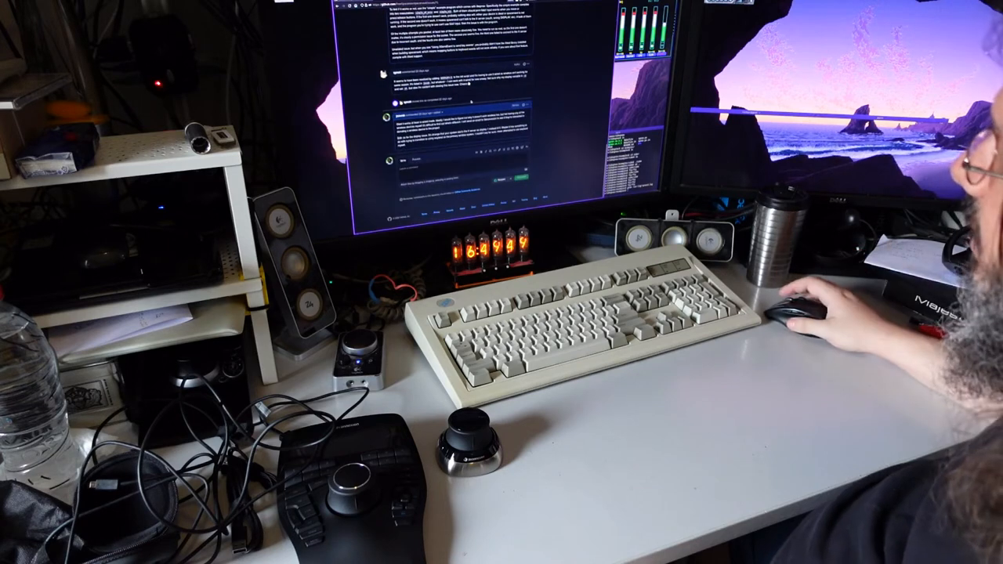